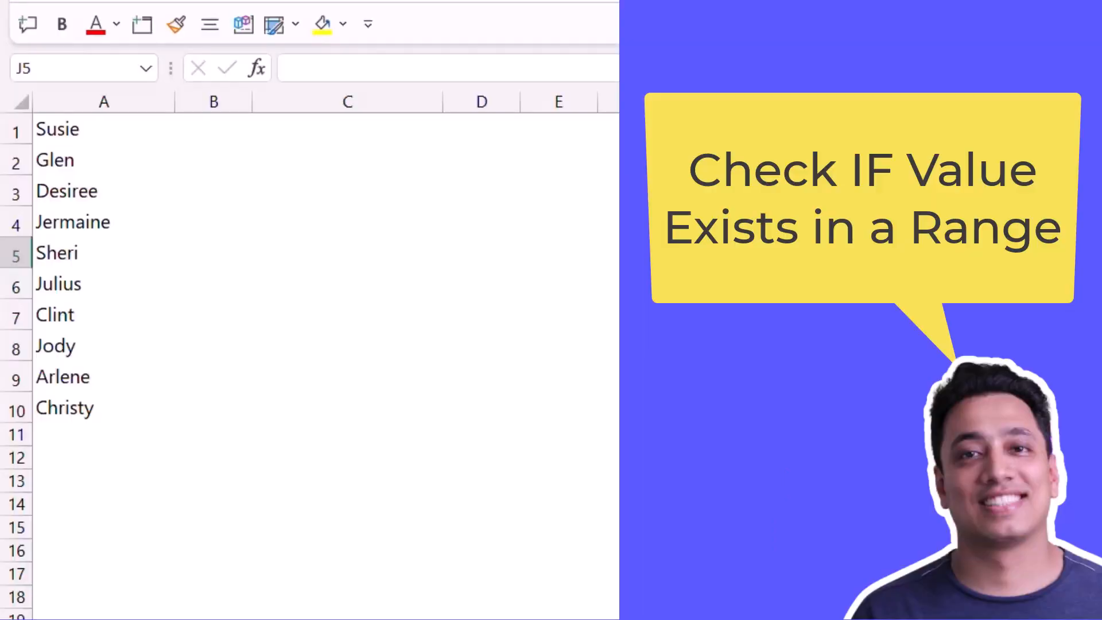
# In C1, enter =IF(COUNTIF(A1:A10,"Glen") to count occurrences of Glen.
pyautogui.click(346, 128)
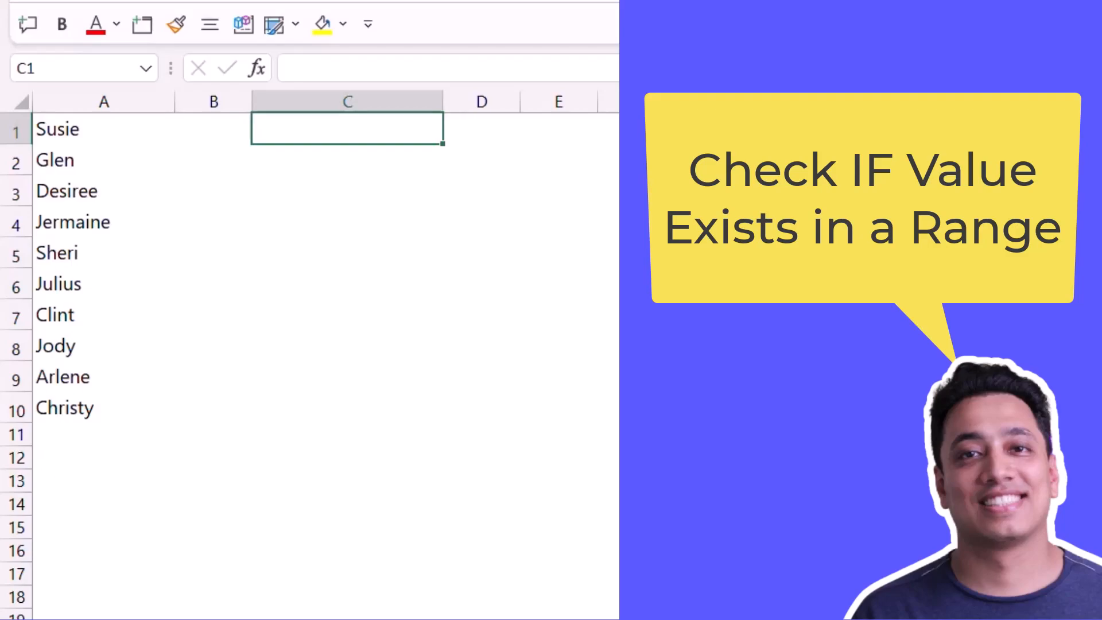
pyautogui.write('=')
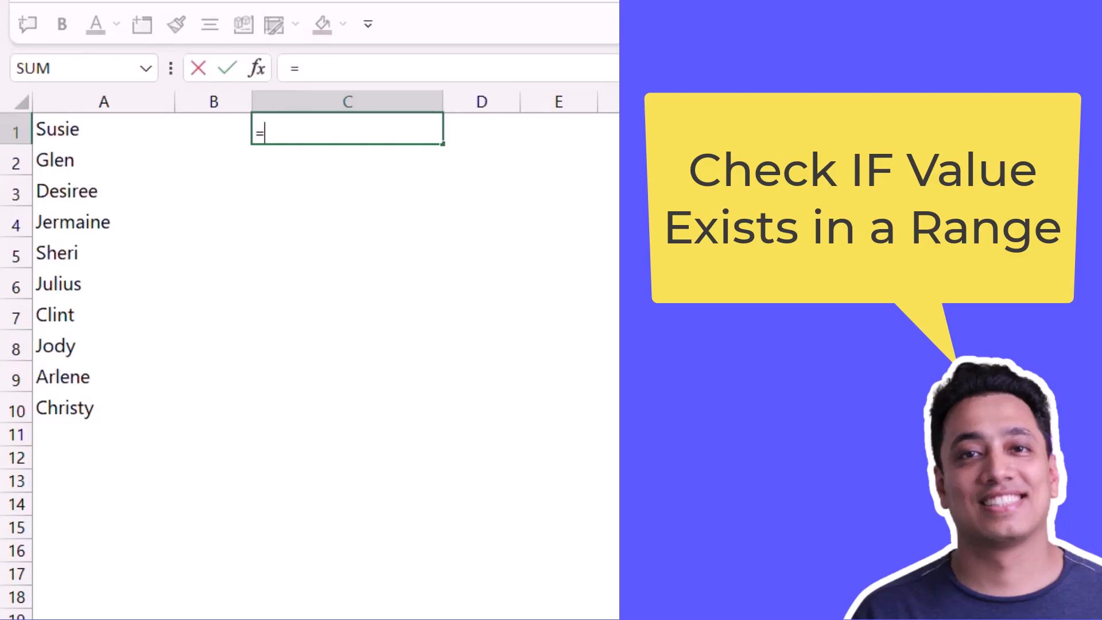
pyautogui.write('IF(')
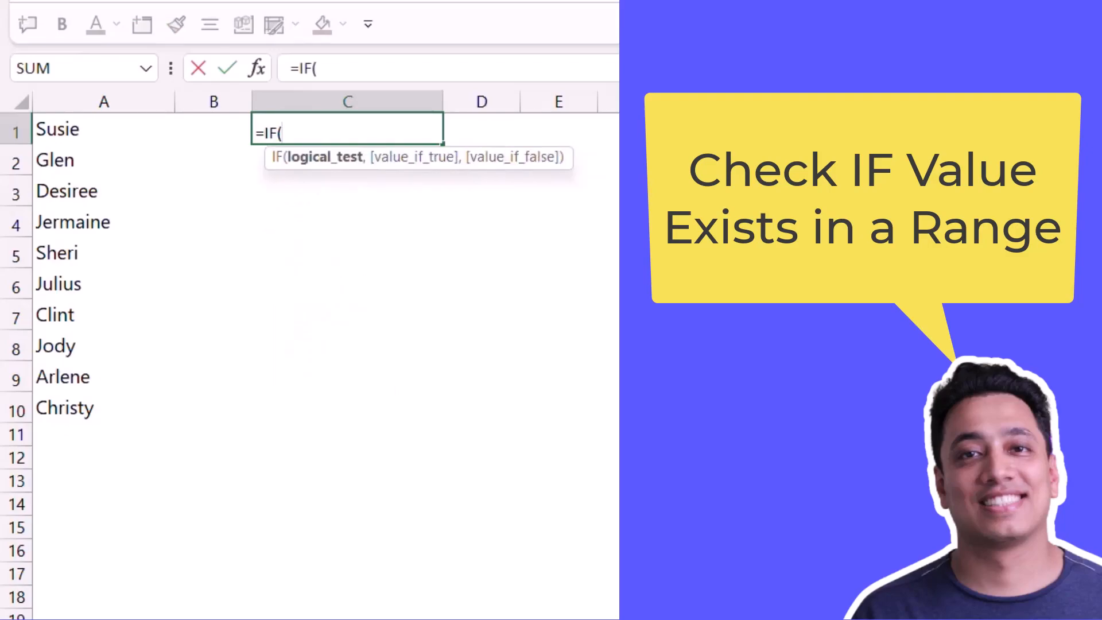
pyautogui.write('Cou')
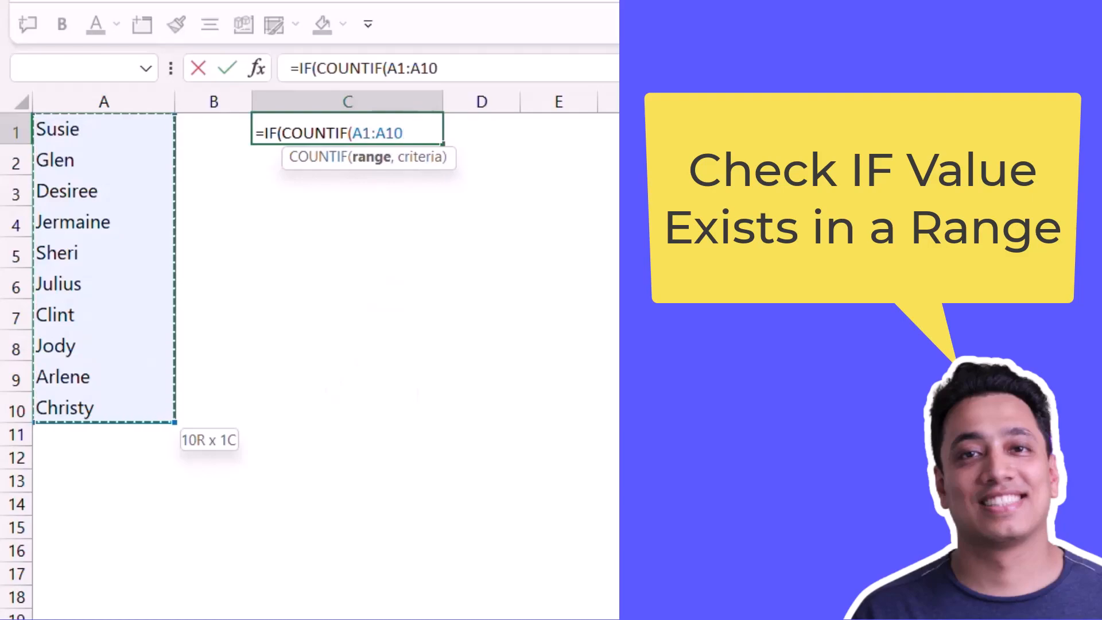
pyautogui.write(',"')
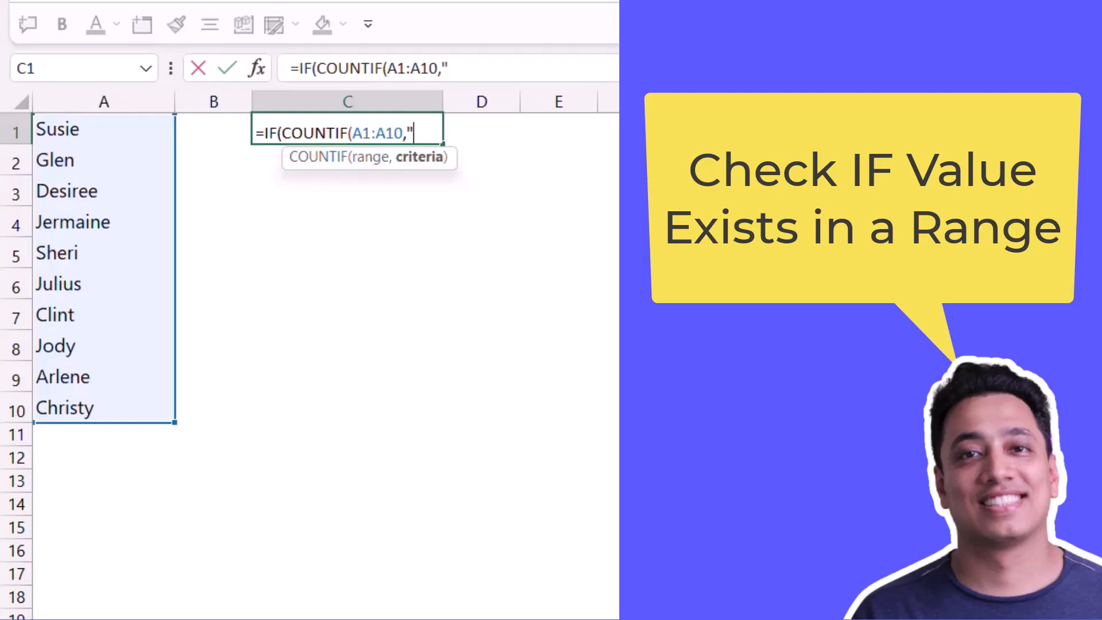
pyautogui.write('CGl')
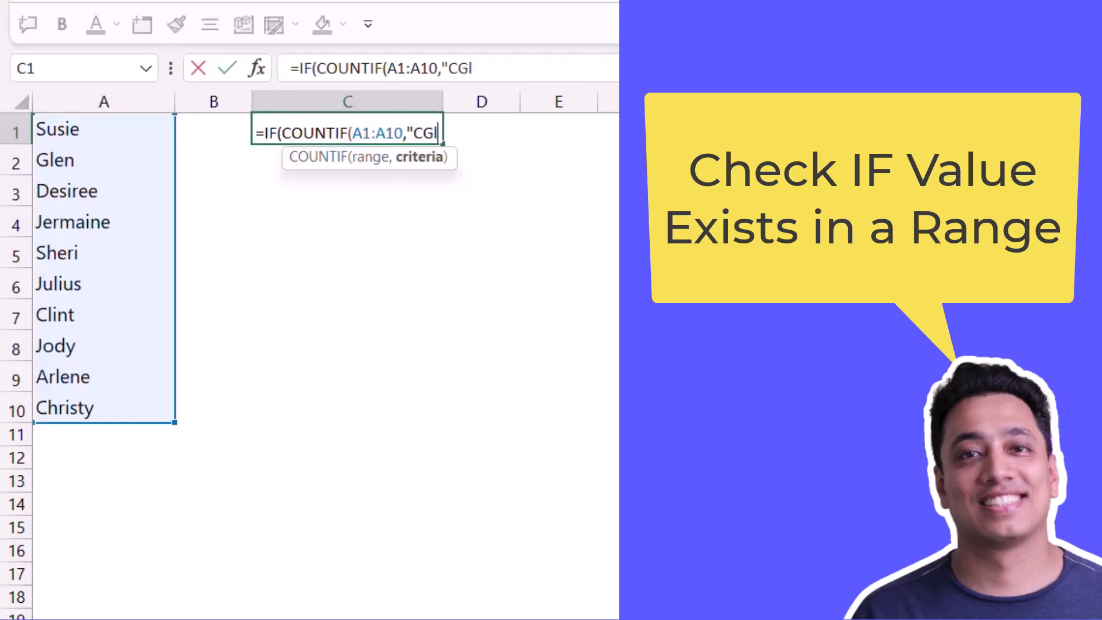
pyautogui.press('Backspace')
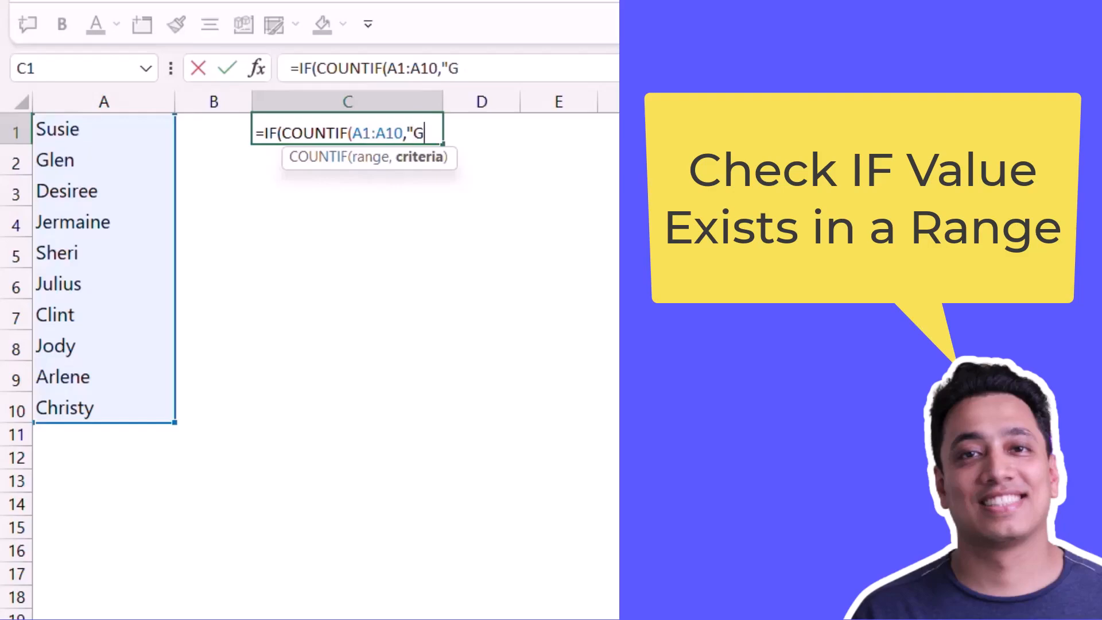
pyautogui.write('len')
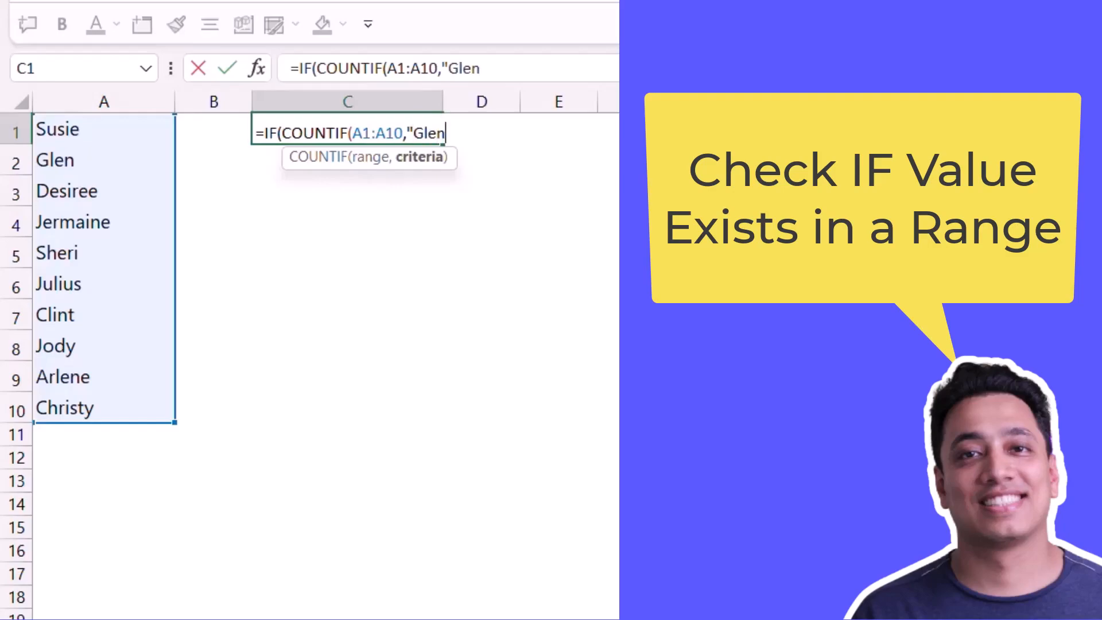
pyautogui.write('"')
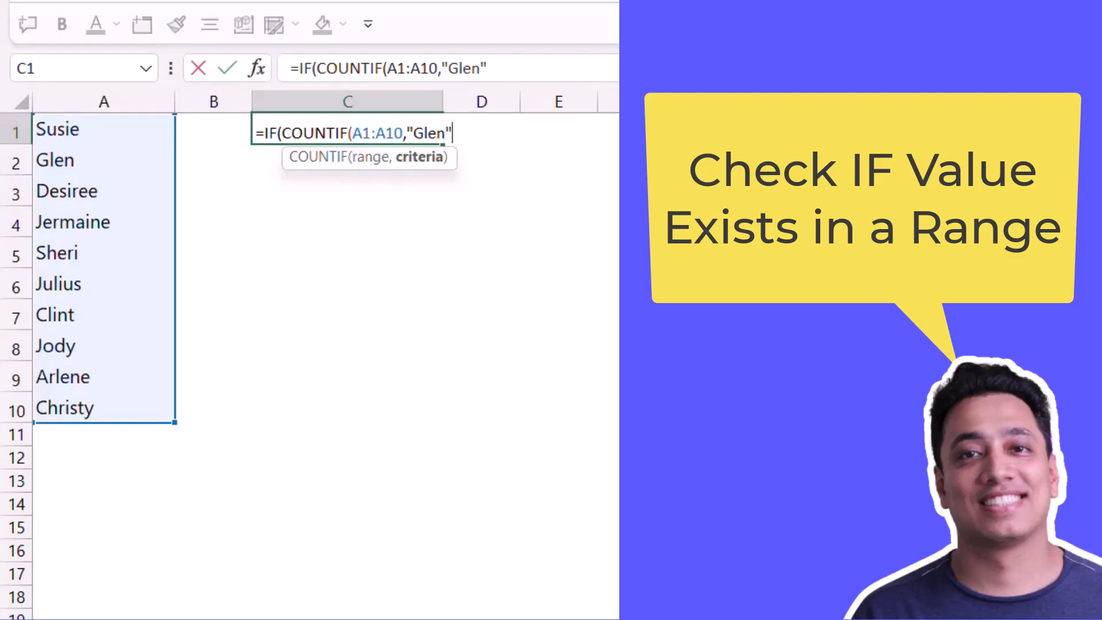
pyautogui.write(')')
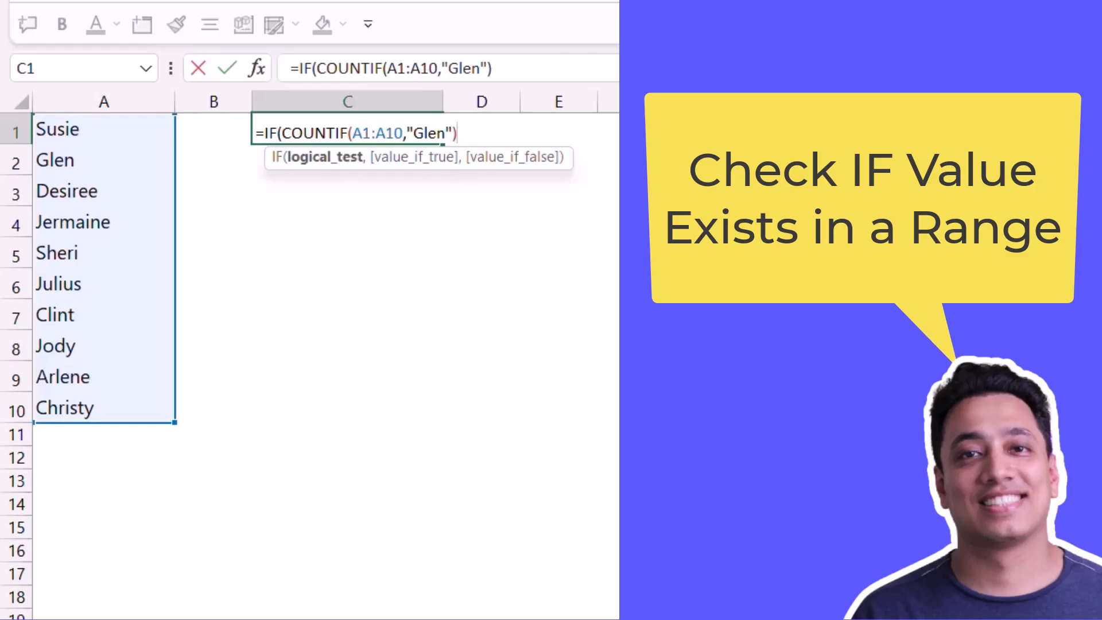
# Complete the C1 formula with >0,"Yes","No") so it returns Yes or No.
pyautogui.write('>')
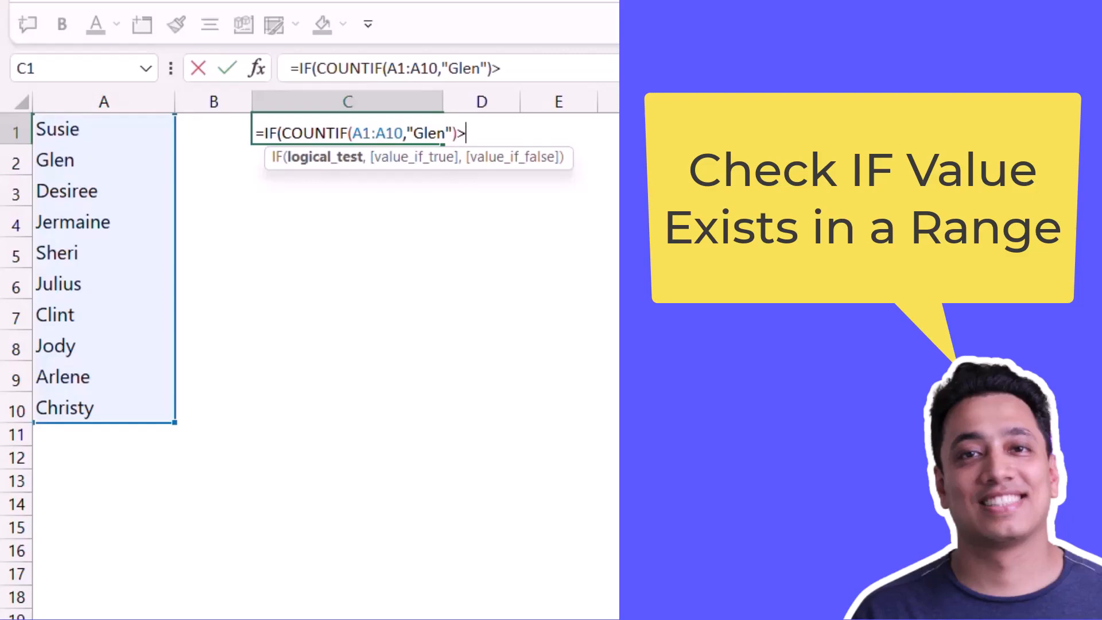
pyautogui.write('0,')
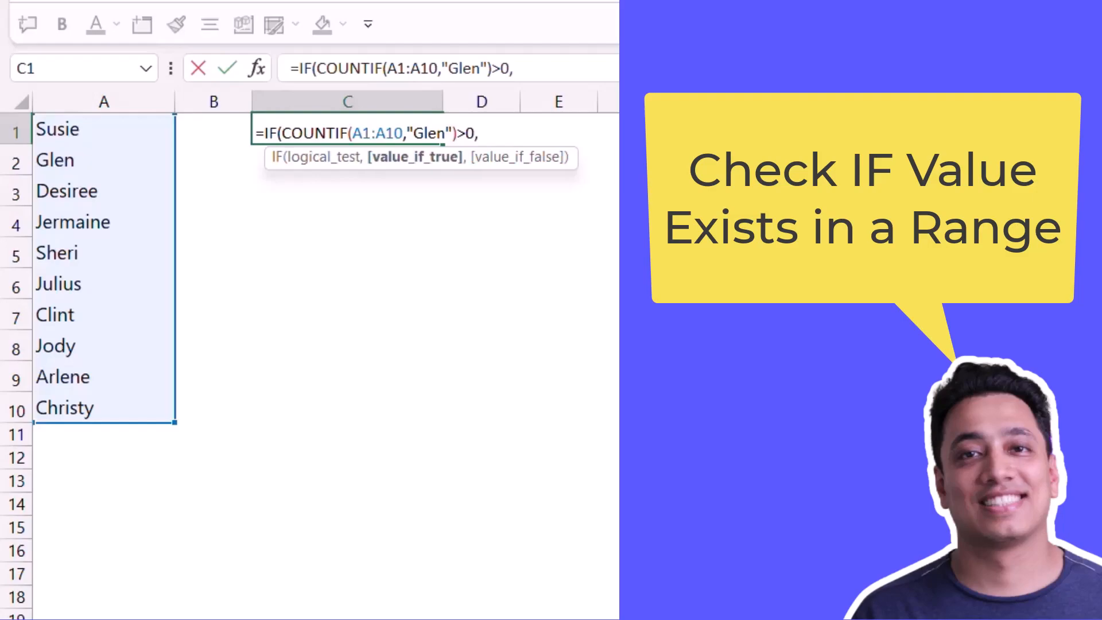
pyautogui.write('"Yes')
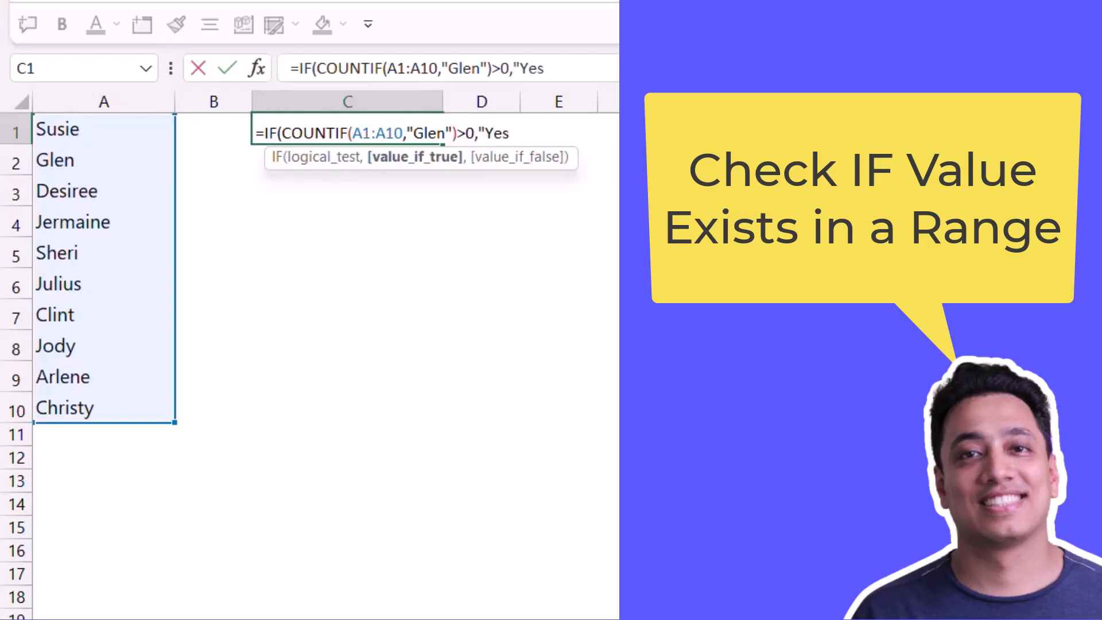
pyautogui.write('"')
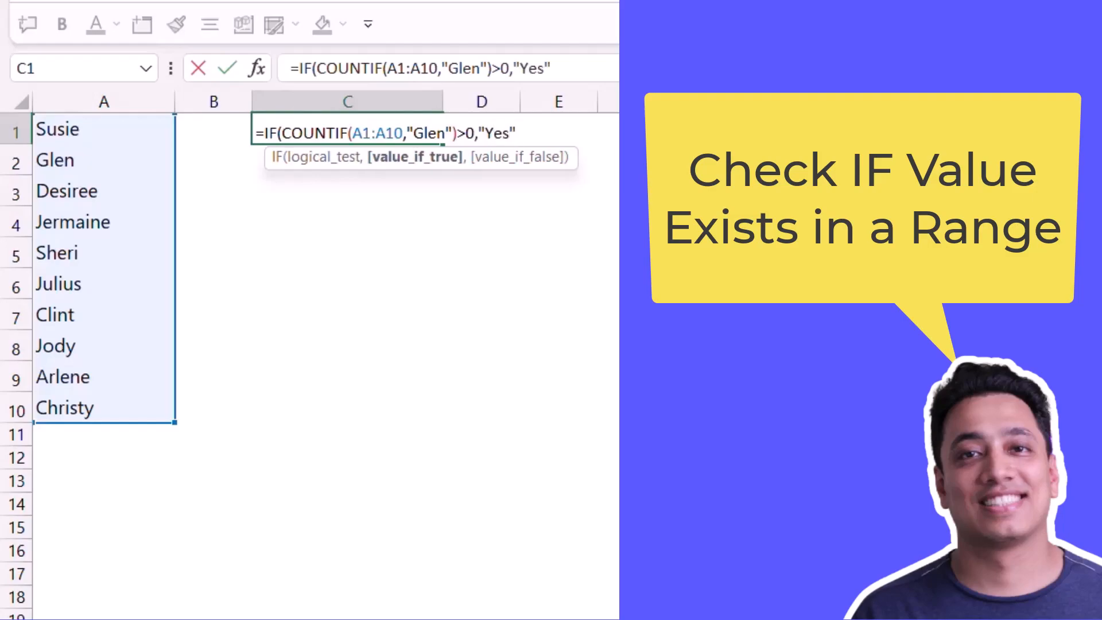
pyautogui.write(',"N')
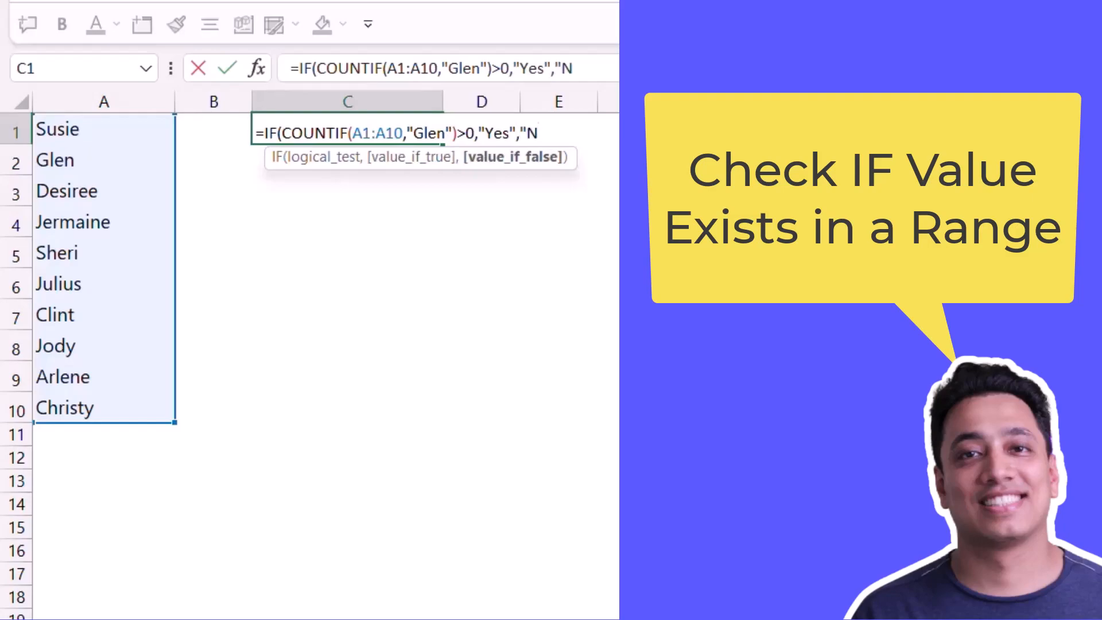
pyautogui.write('o"')
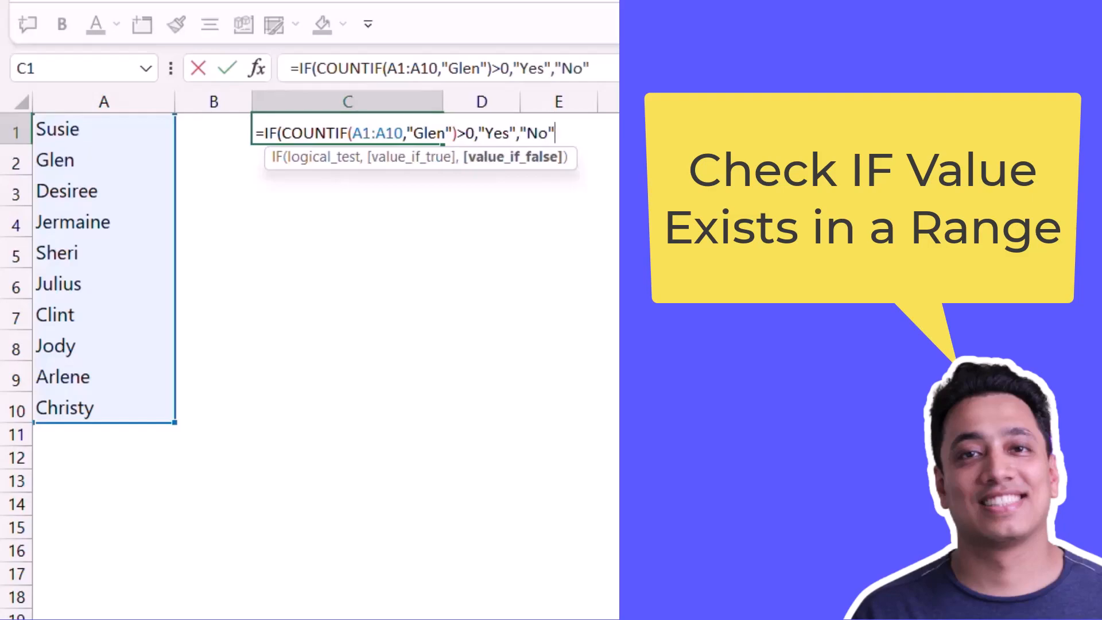
pyautogui.write(')')
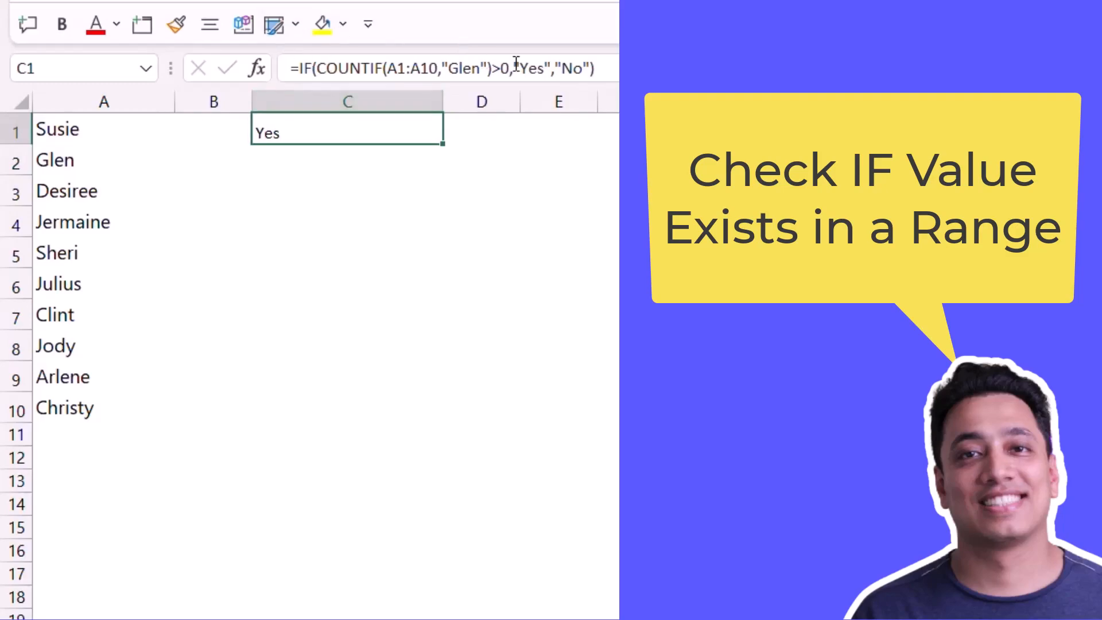
# Switch to the sheet listing ten full first-and-last names in A1:A10.
pyautogui.click(478, 69)
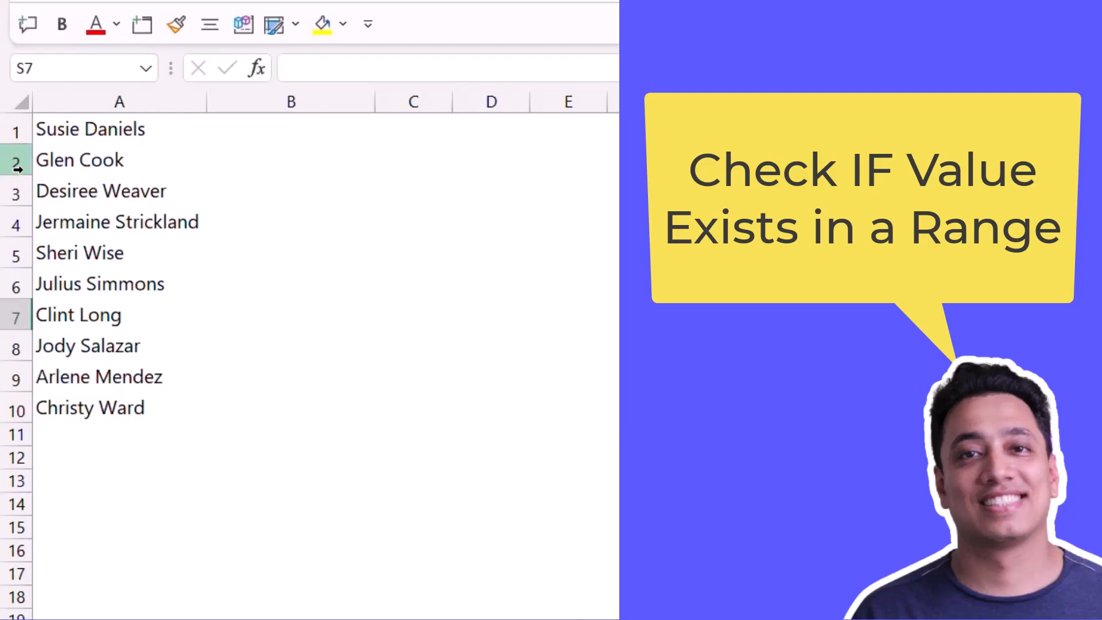
# Start a partial-match formula =IF(COUNTIF(A1:A10, in cell B1.
pyautogui.click(290, 129)
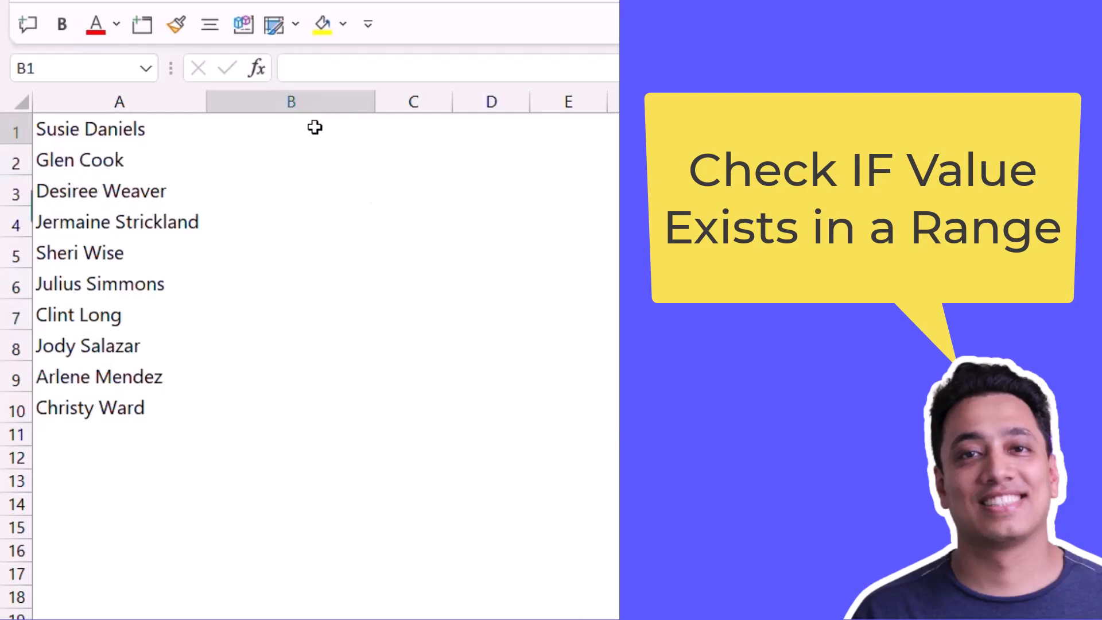
pyautogui.click(291, 128)
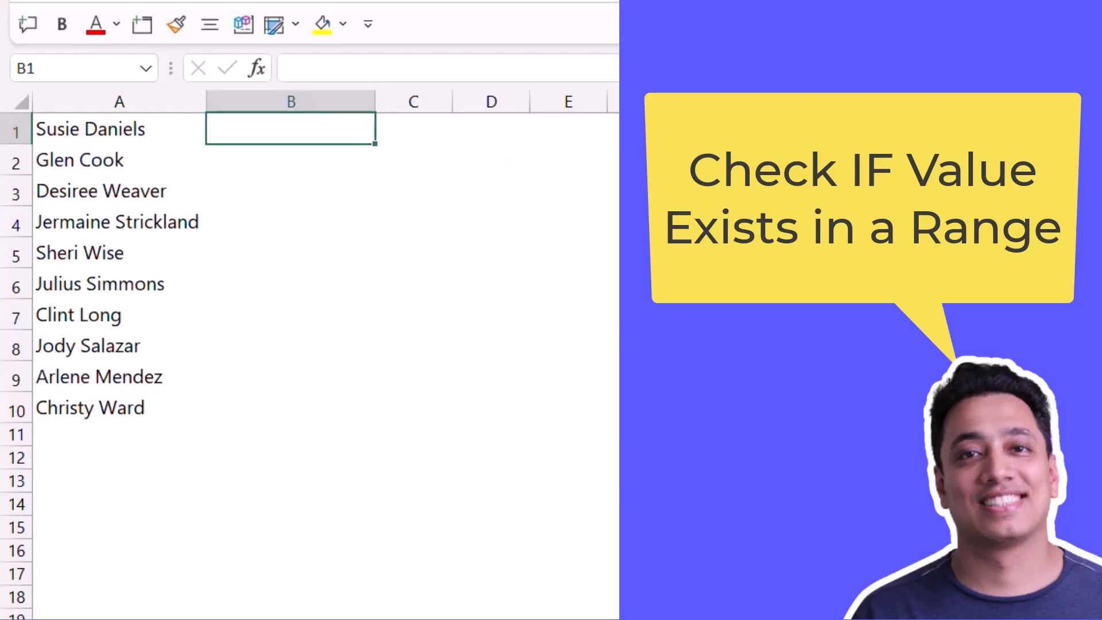
pyautogui.write('=IF(')
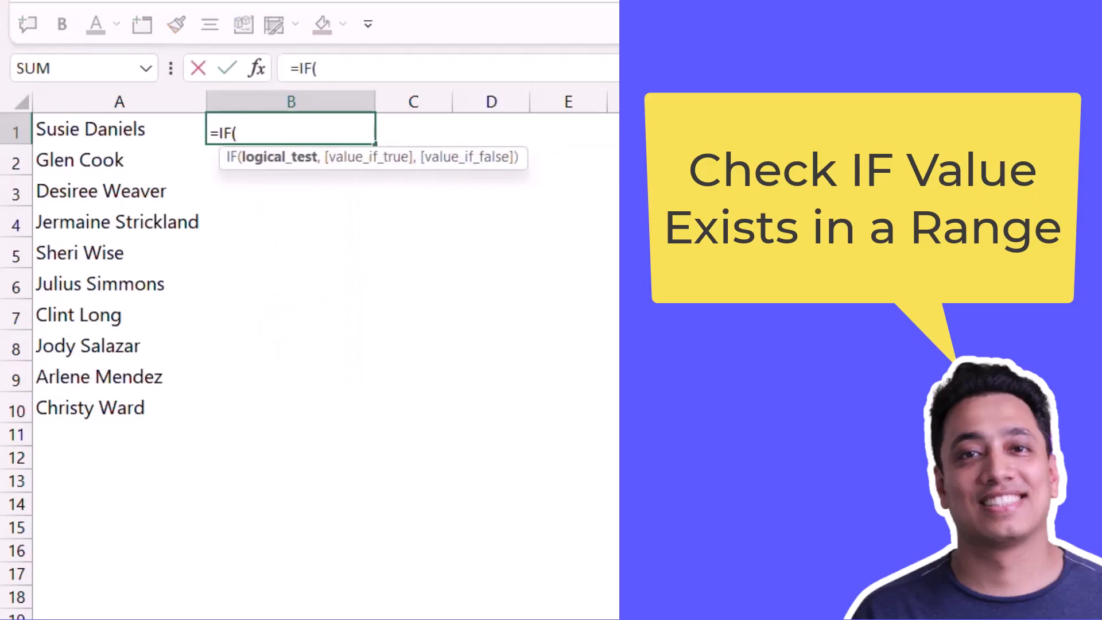
pyautogui.write('Coun')
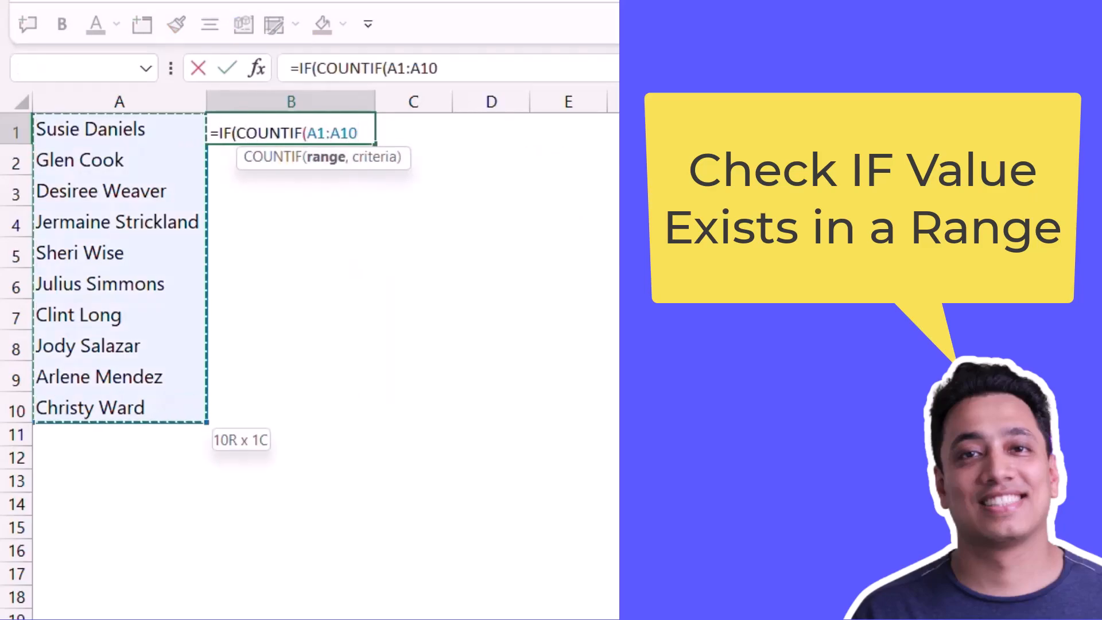
pyautogui.write(',')
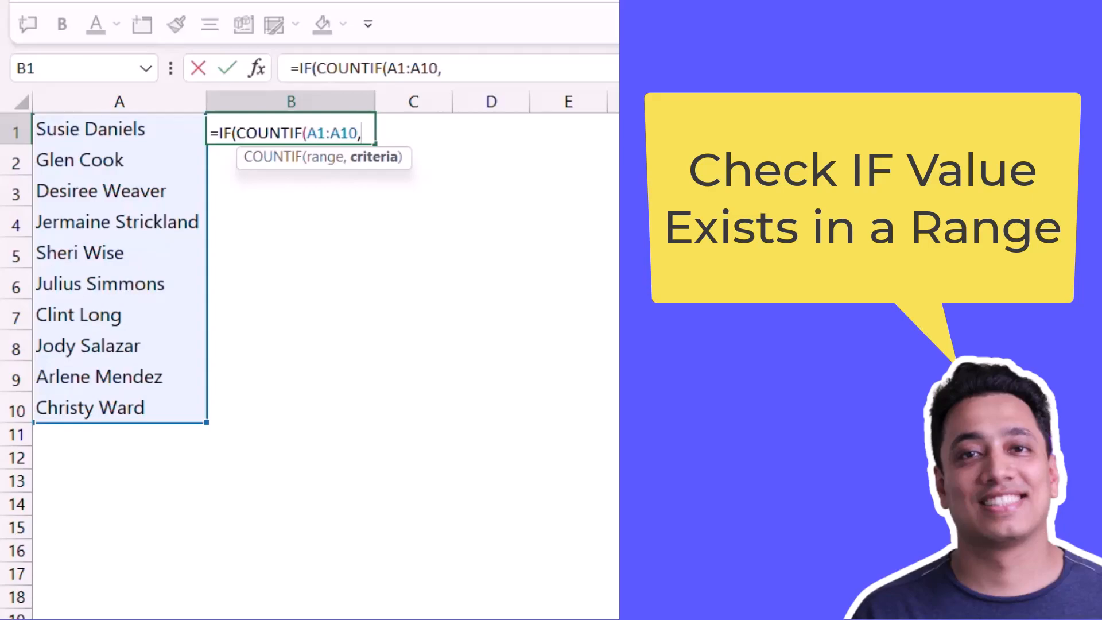
# Enter the wildcard criteria "*"&"Glen"& inside the COUNTIF.
pyautogui.write('"')
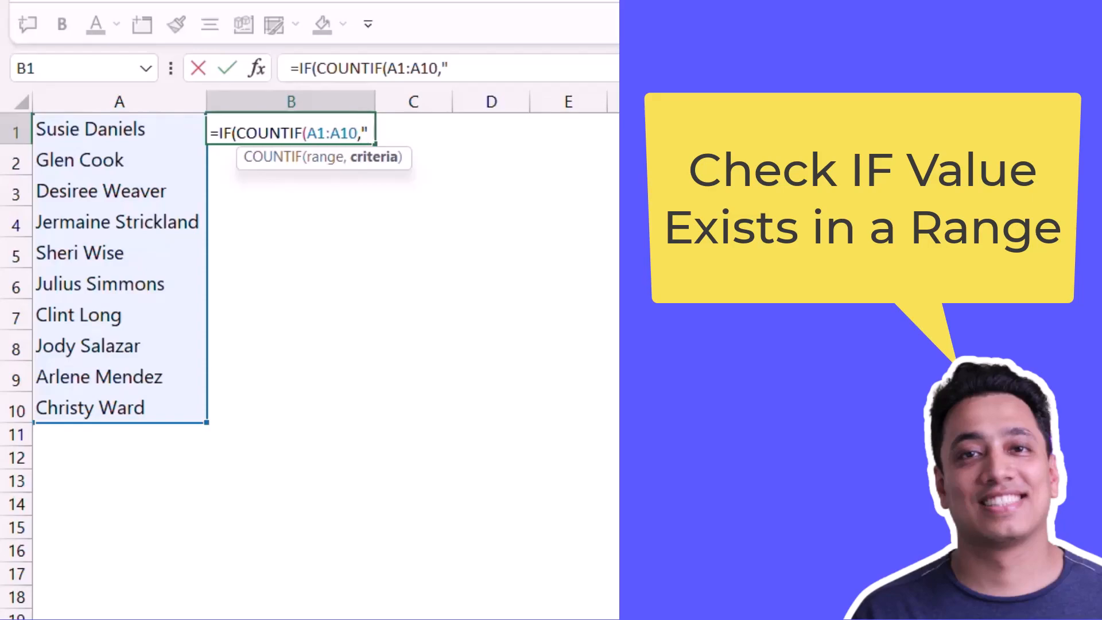
pyautogui.write('*')
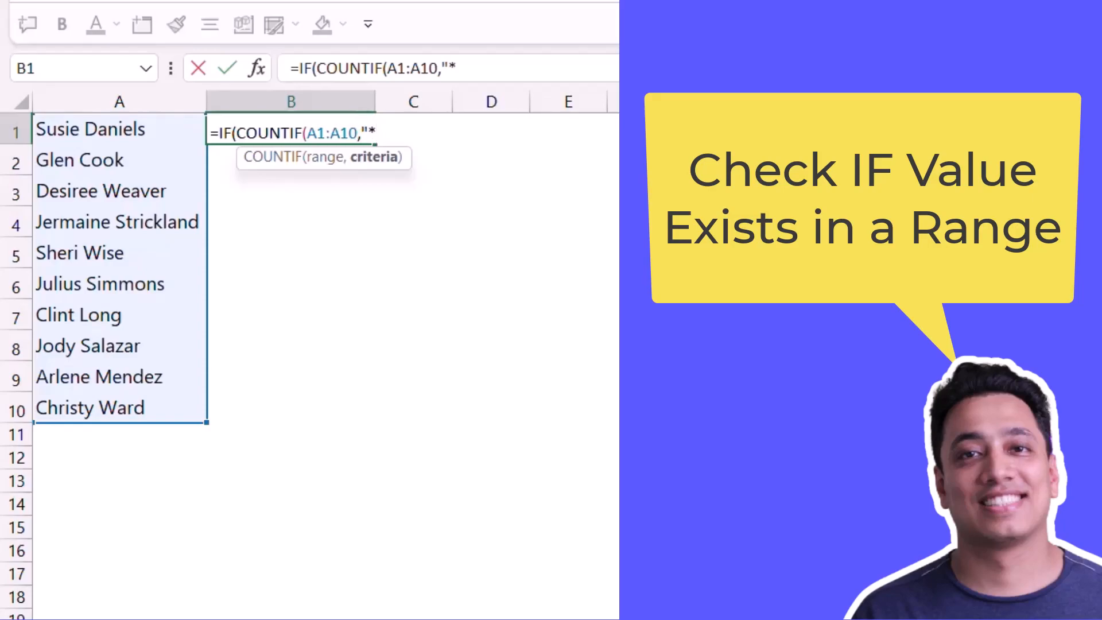
pyautogui.write('"&')
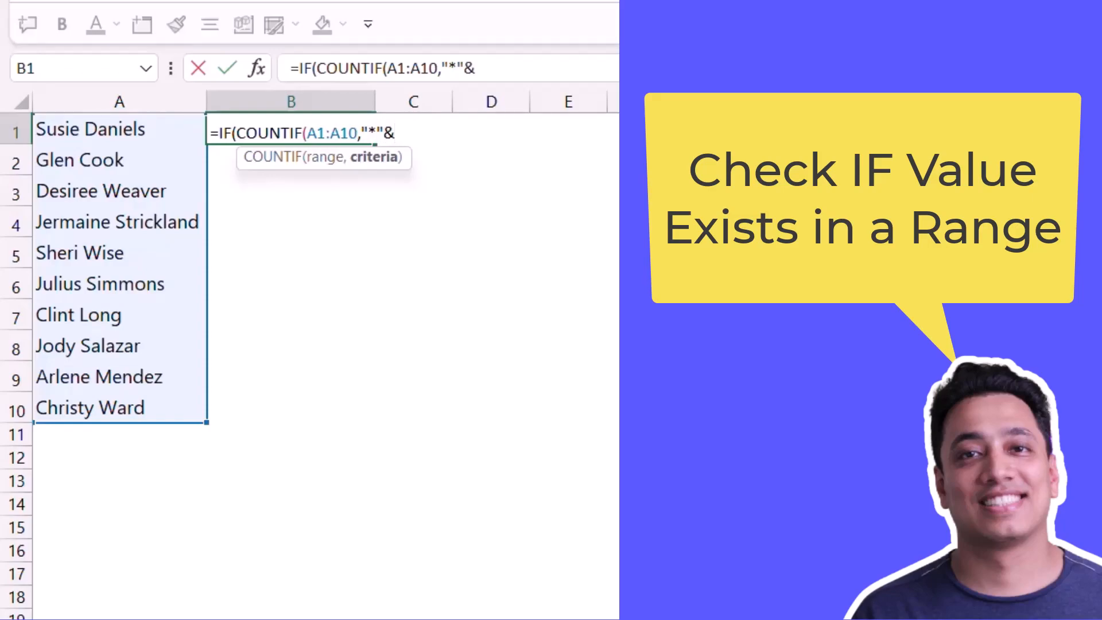
pyautogui.write('"')
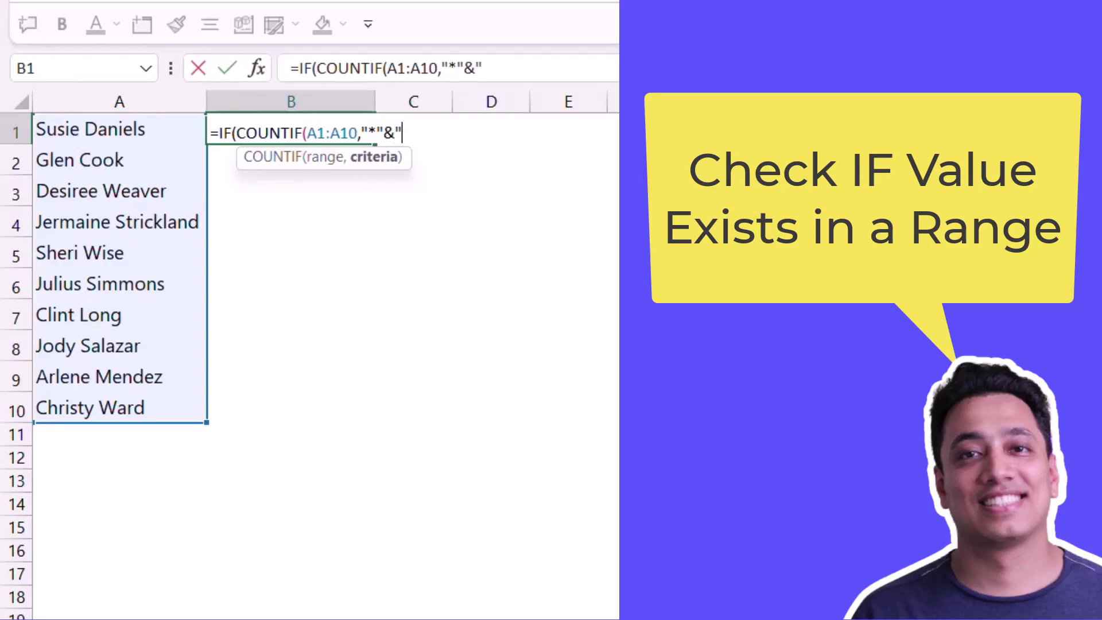
pyautogui.write('Ge')
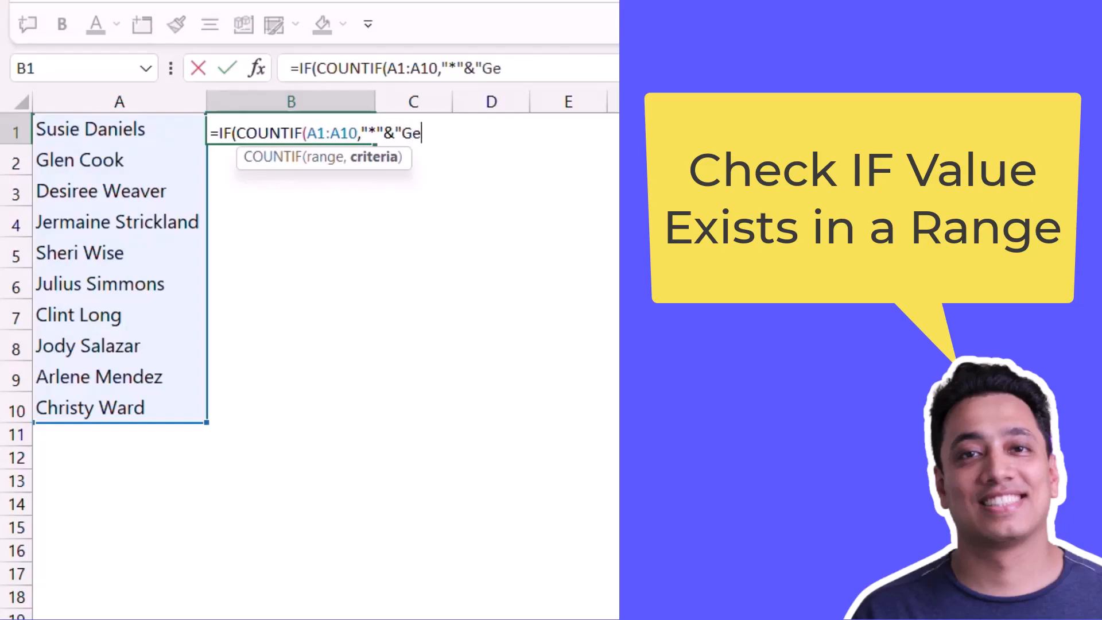
pyautogui.write('e')
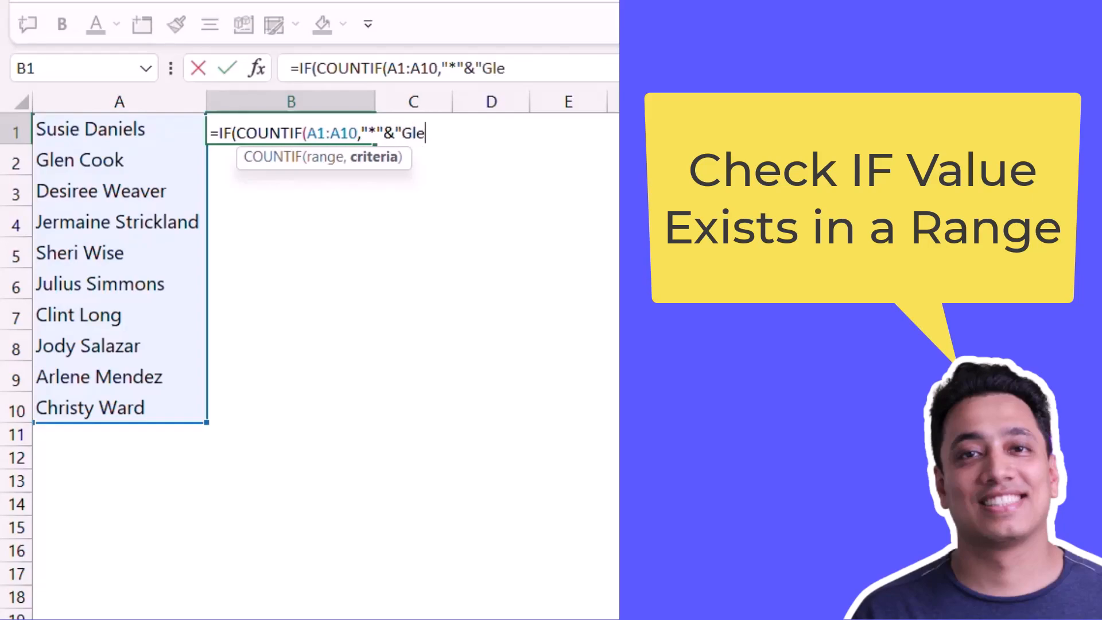
pyautogui.write('n')
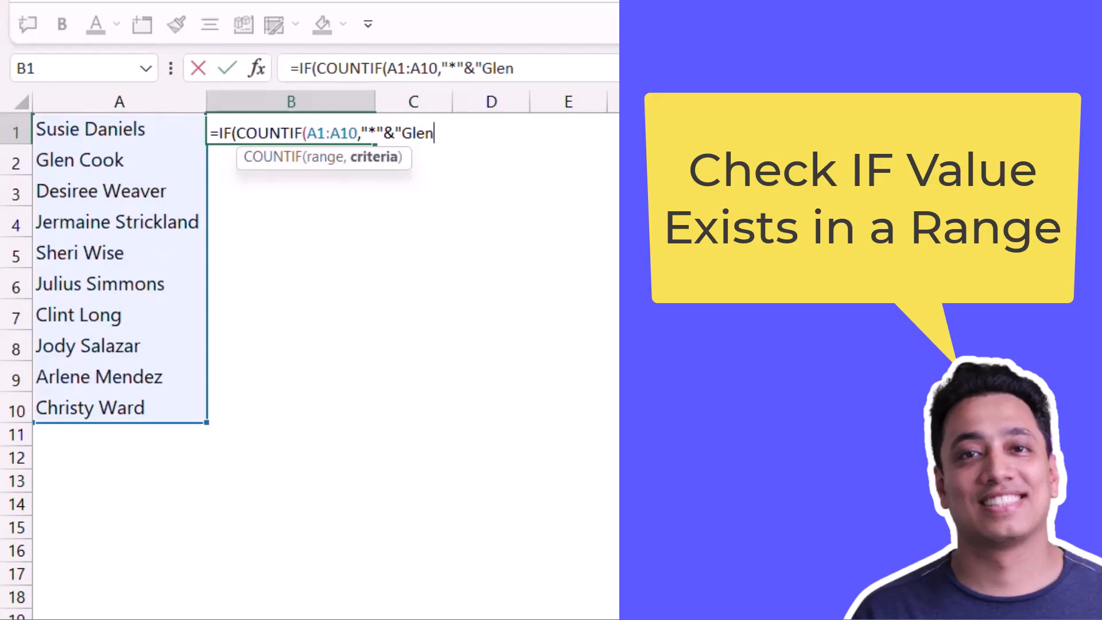
pyautogui.write('"')
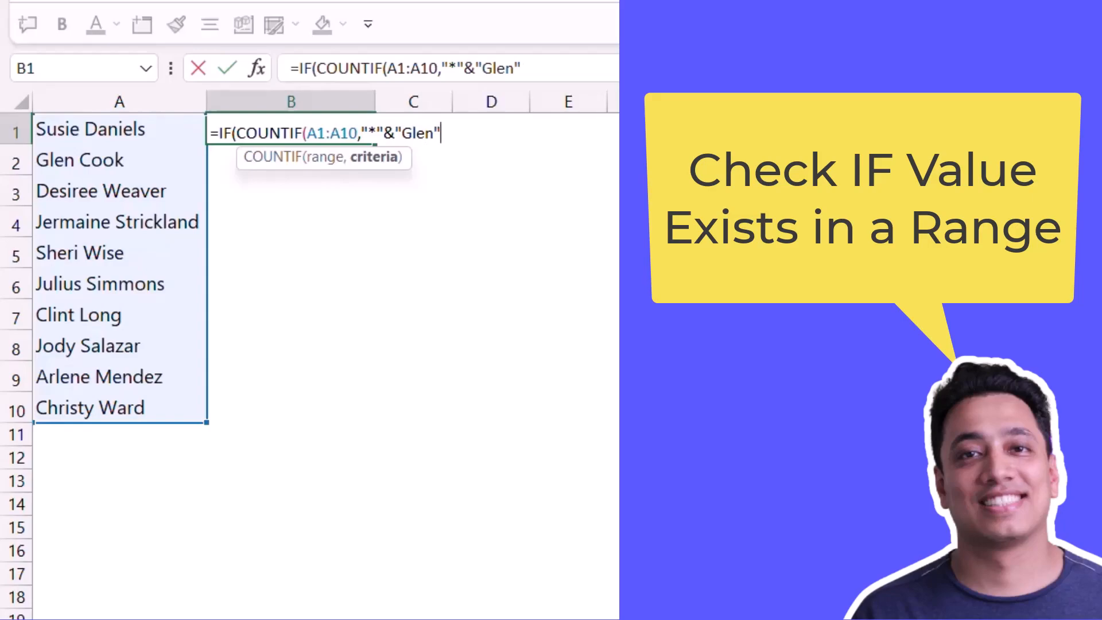
pyautogui.write('&"')
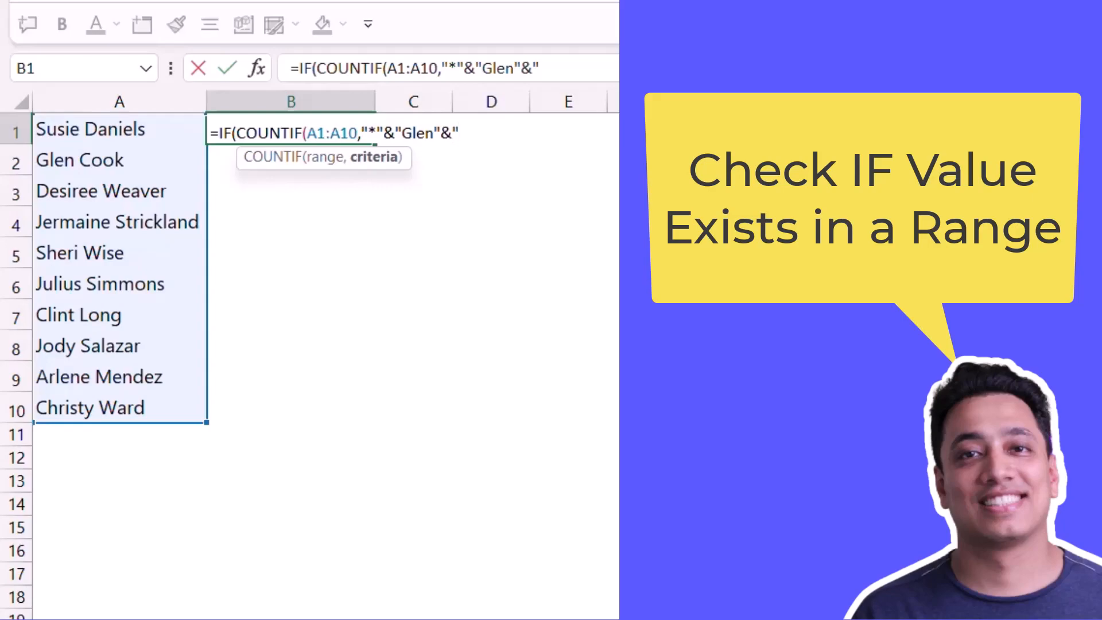
# Finish B1 as =IF(COUNTIF(A1:A10,"*"&"Glen"&"*")>0,"Yes","No").
pyautogui.write('*')
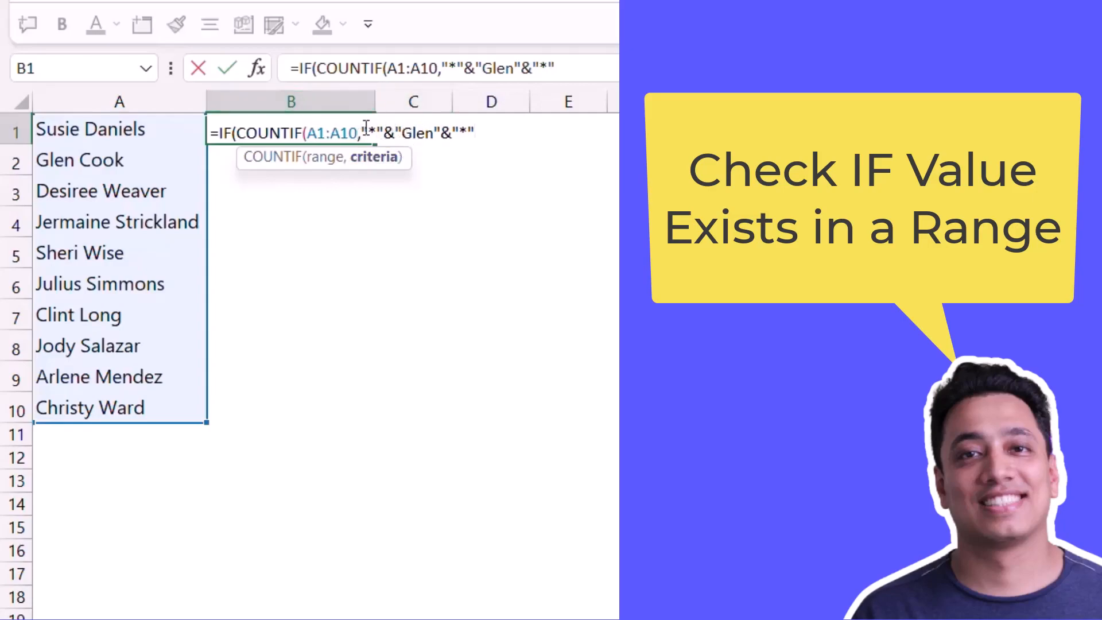
pyautogui.moveTo(473, 145)
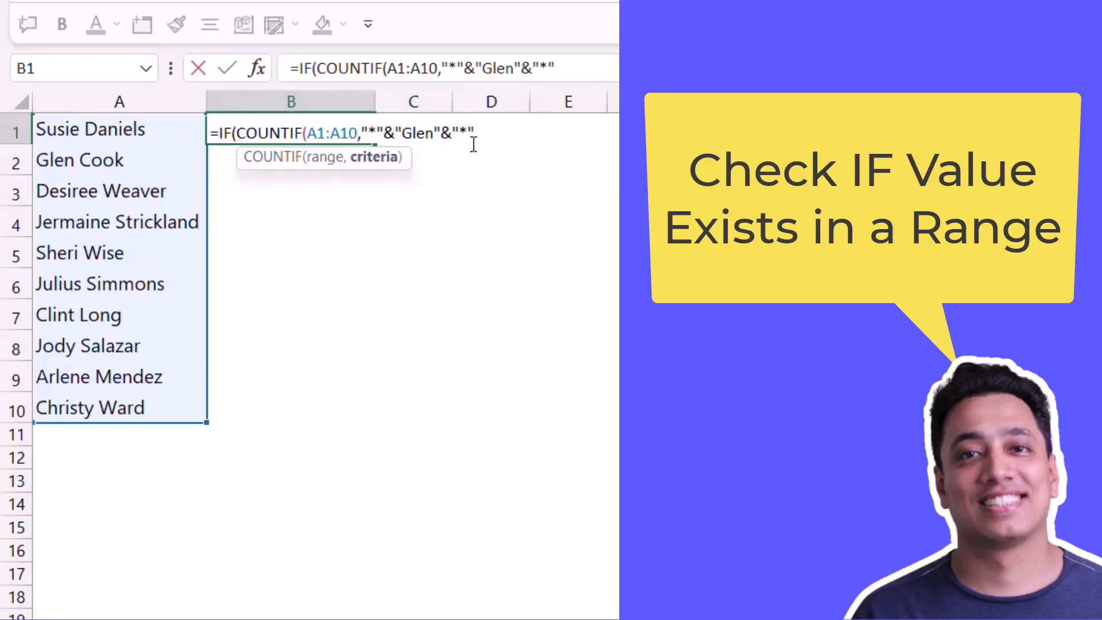
pyautogui.moveTo(427, 130)
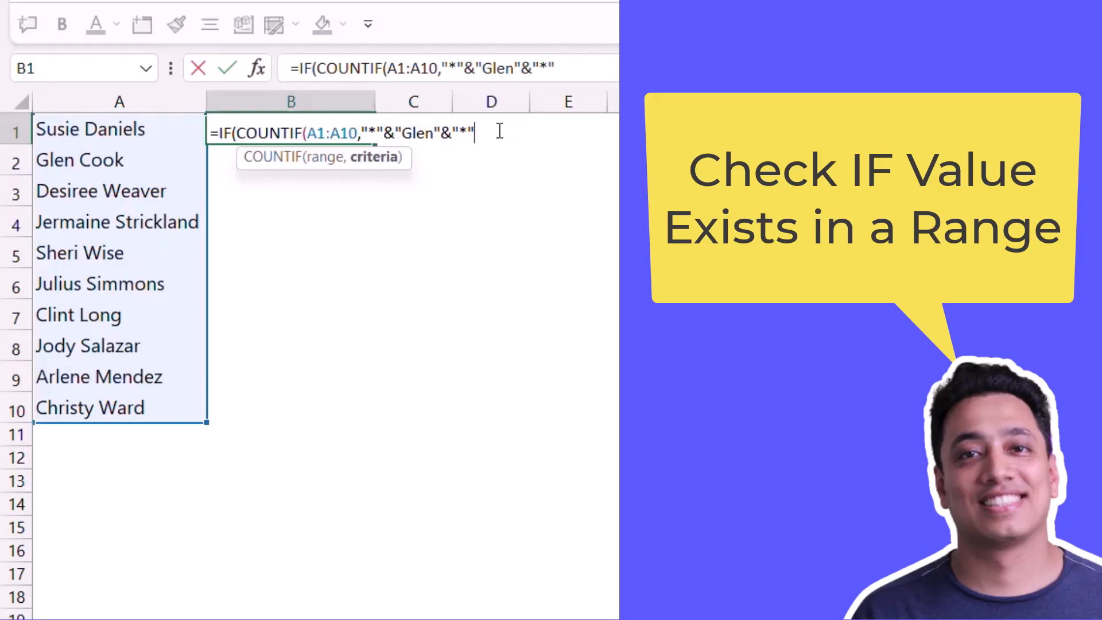
pyautogui.write(')')
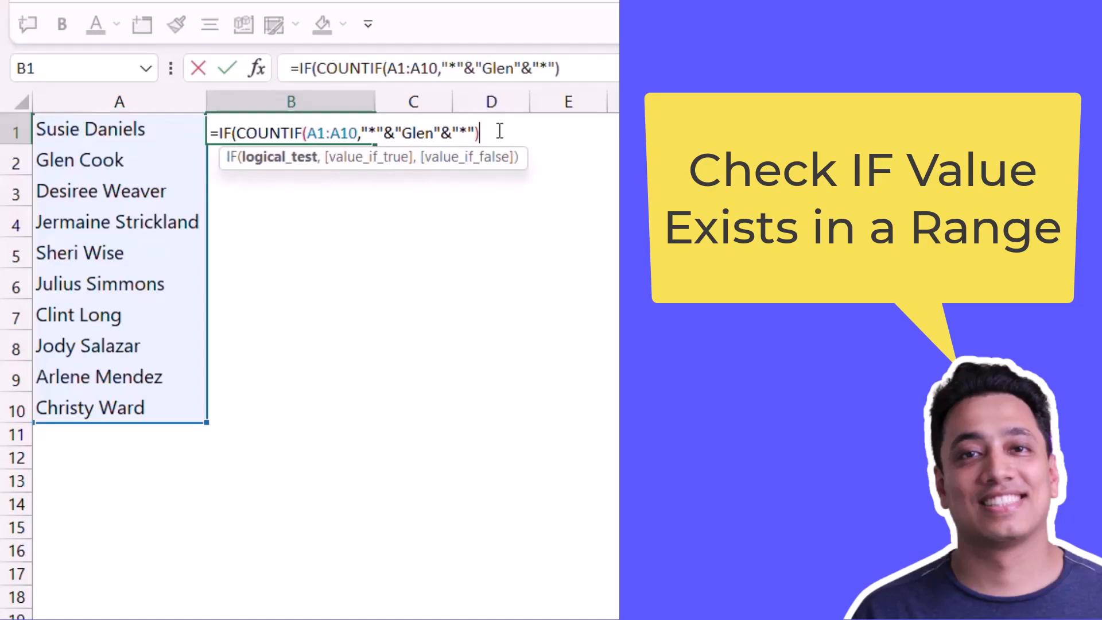
pyautogui.write('>')
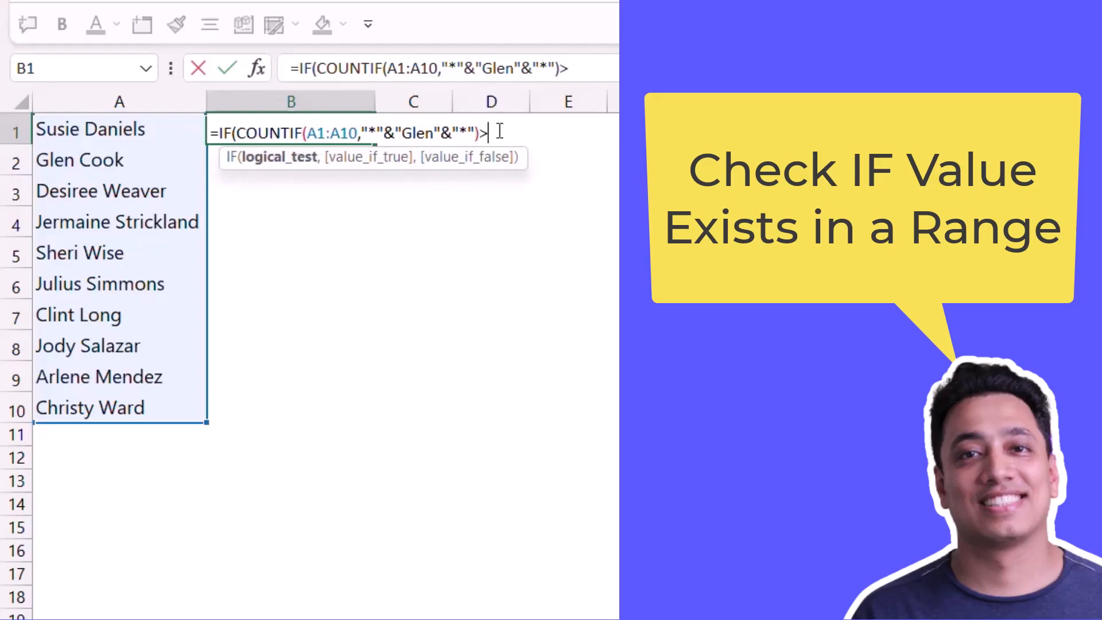
pyautogui.write('0')
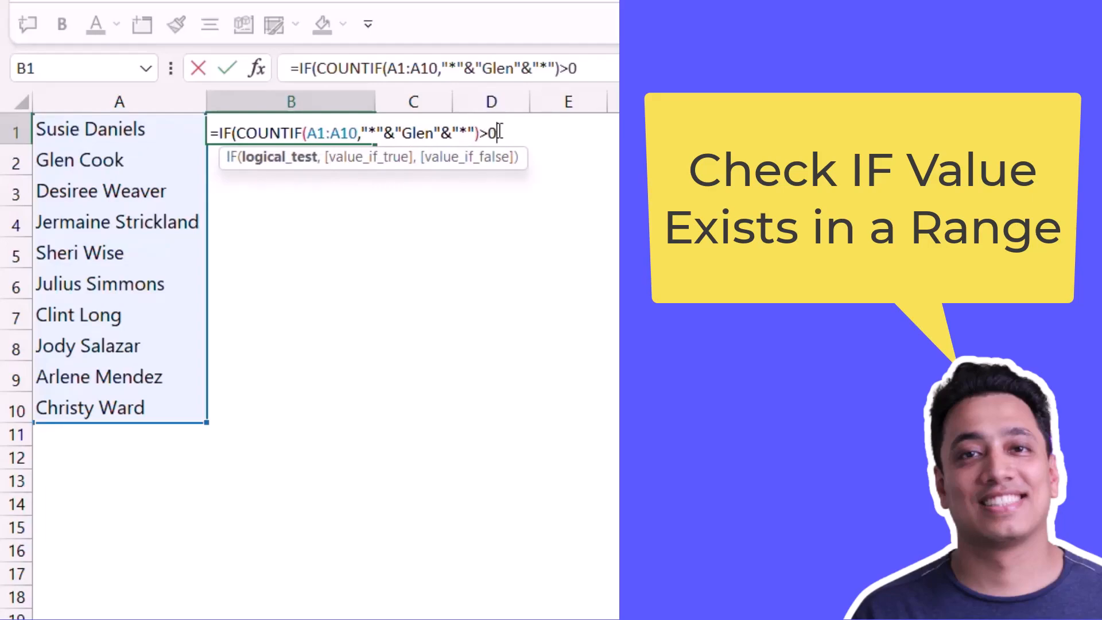
pyautogui.write(',"')
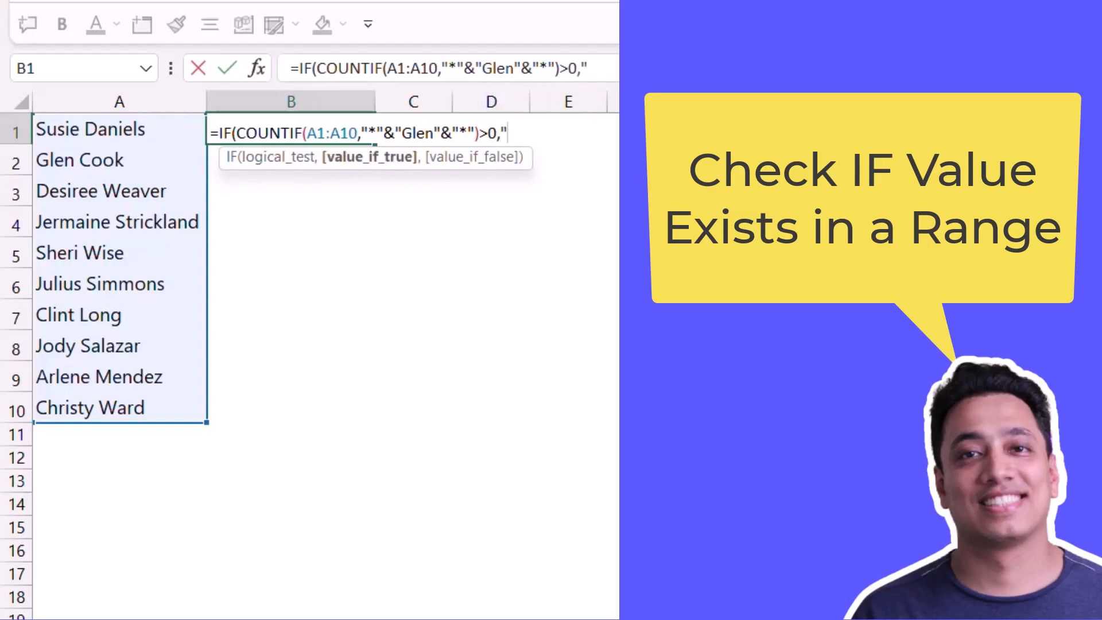
pyautogui.write('Yrd"')
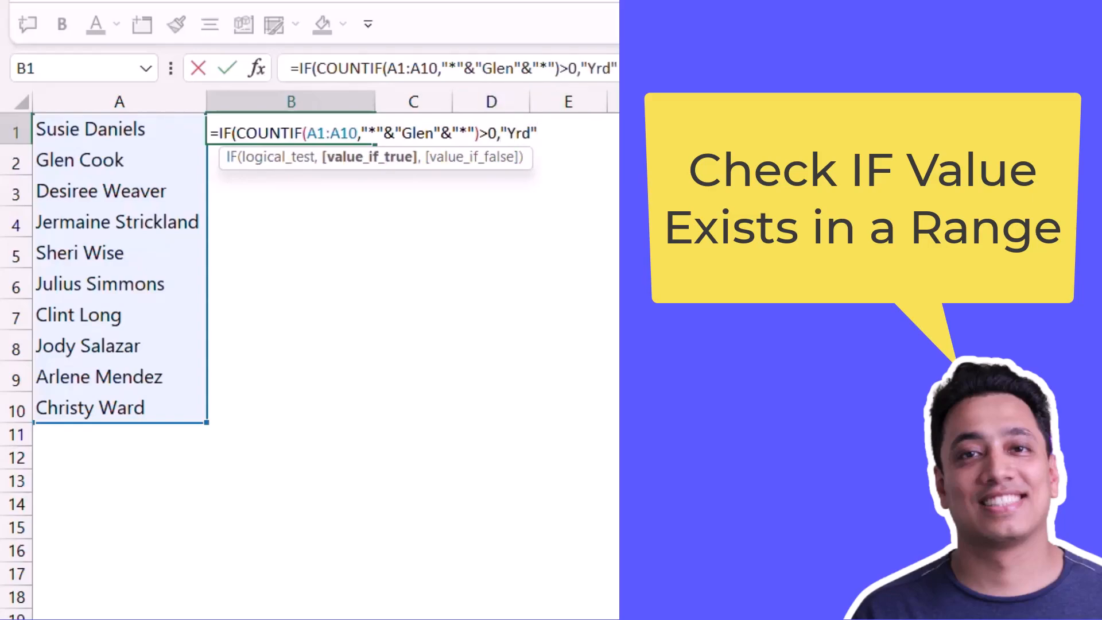
pyautogui.write('Yes')
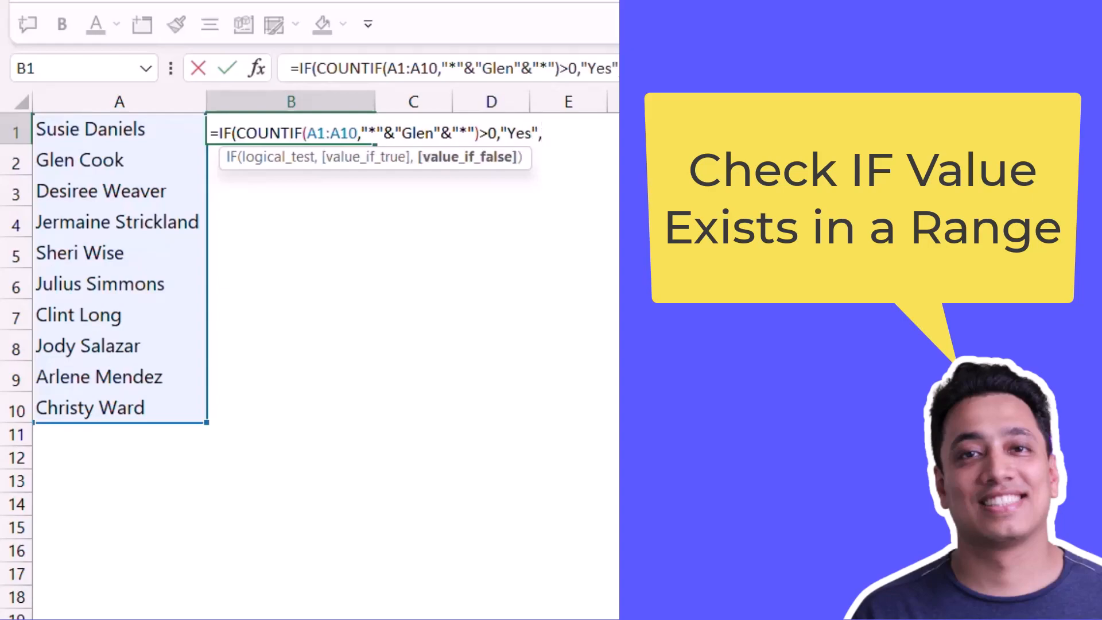
pyautogui.write('N')
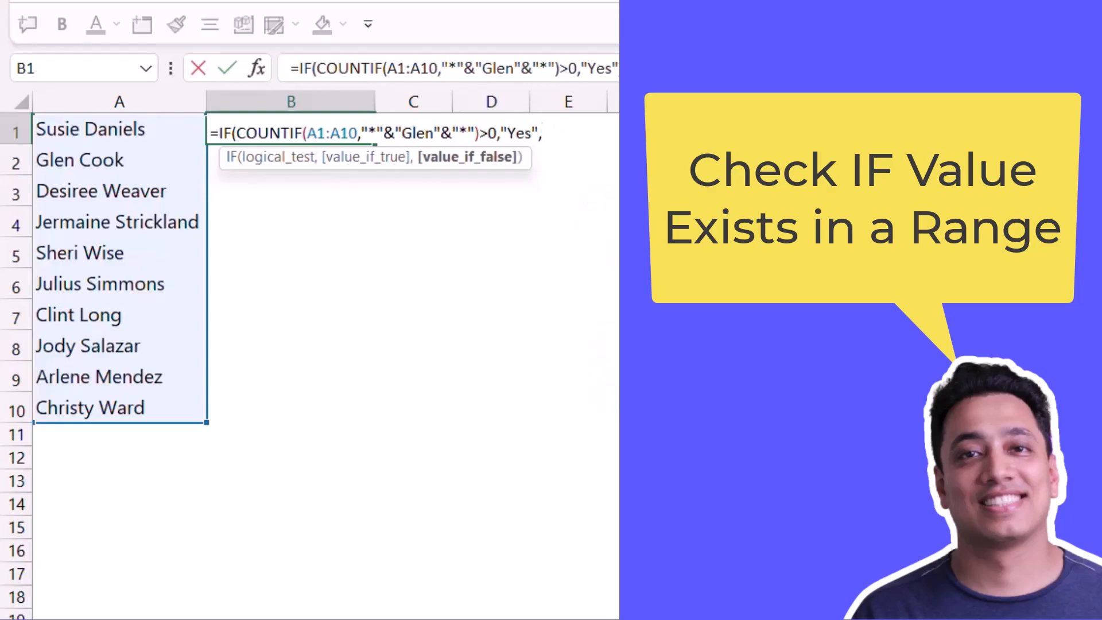
pyautogui.write('"No"')
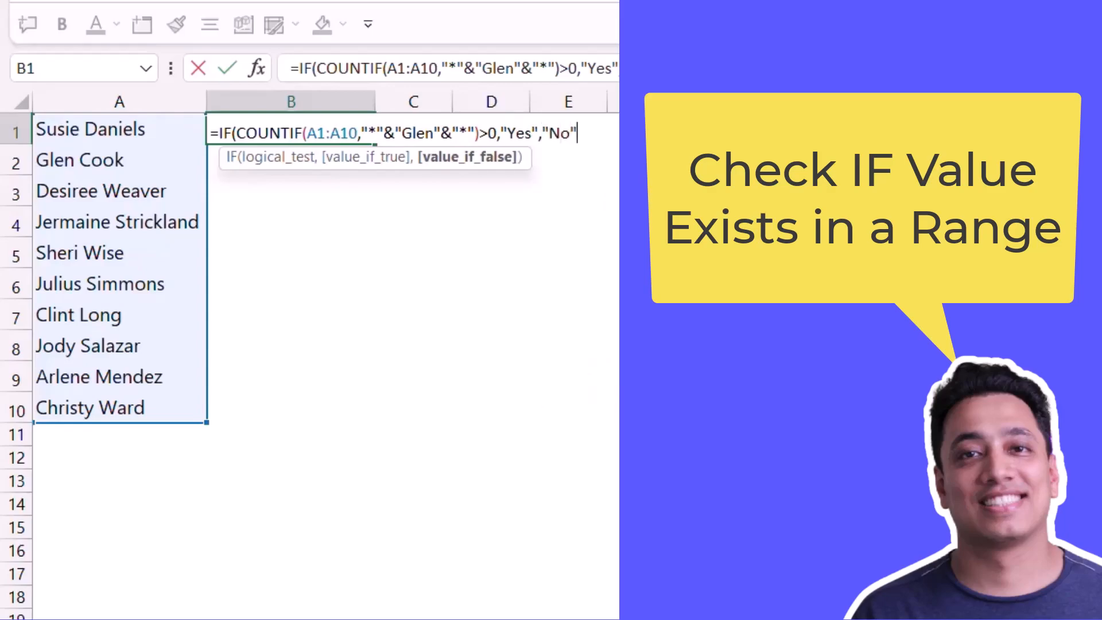
pyautogui.write(')')
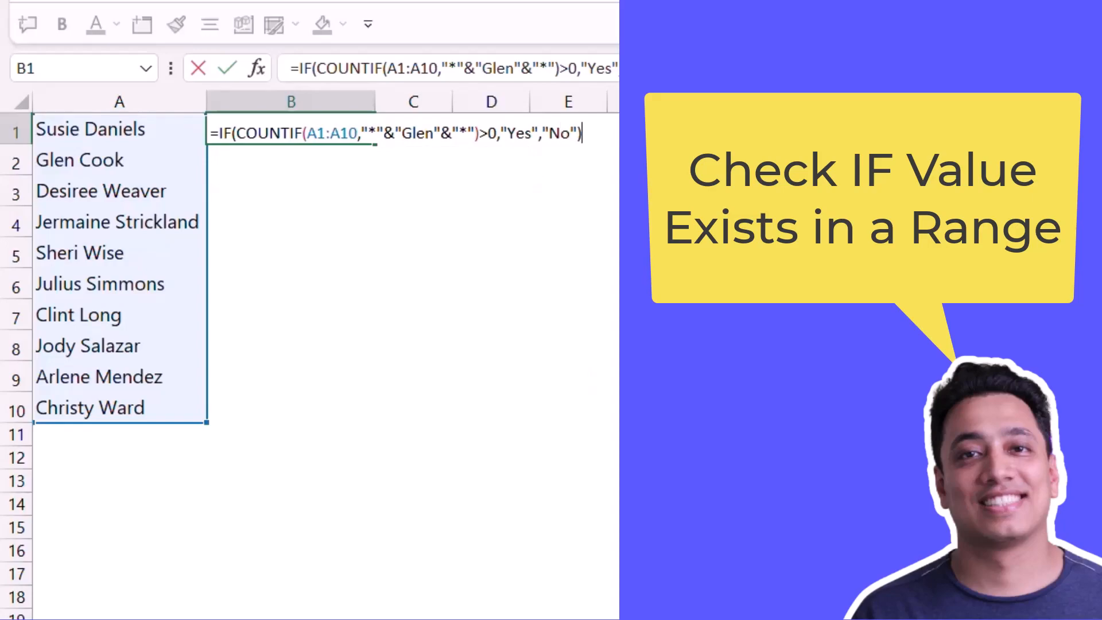